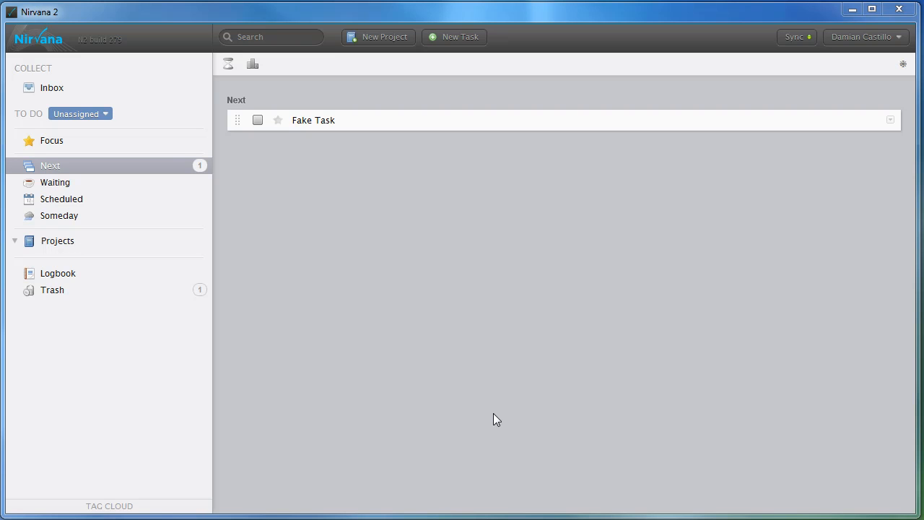
mouse_move(464, 326)
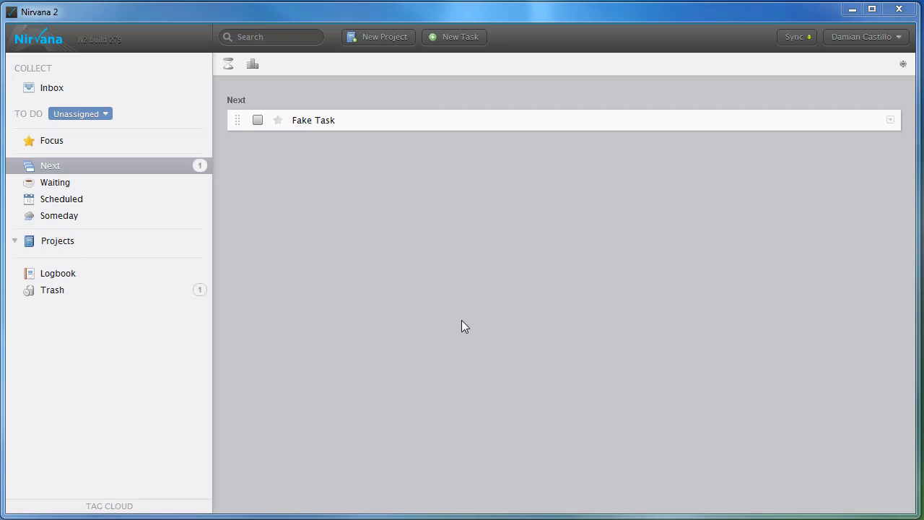
mouse_move(325, 186)
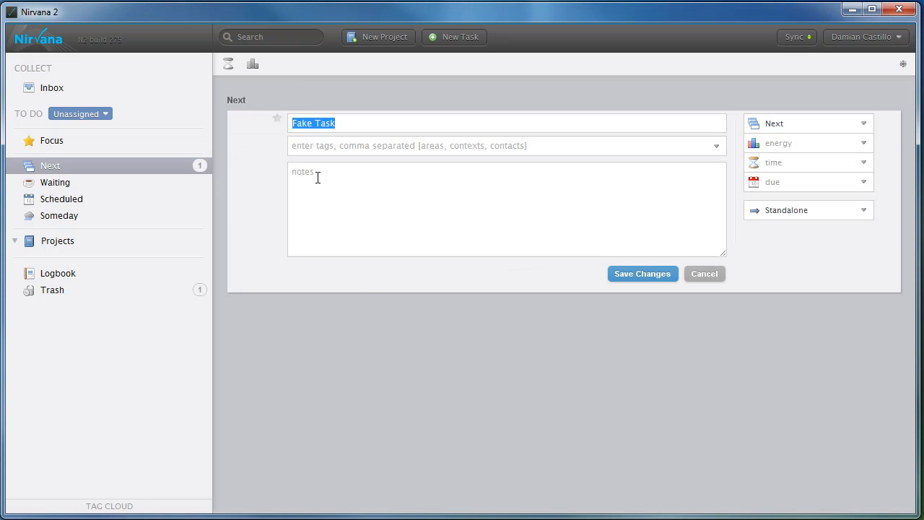
- Enter 'Note in task' in Fake Task's notes field and save the change
text(Note)
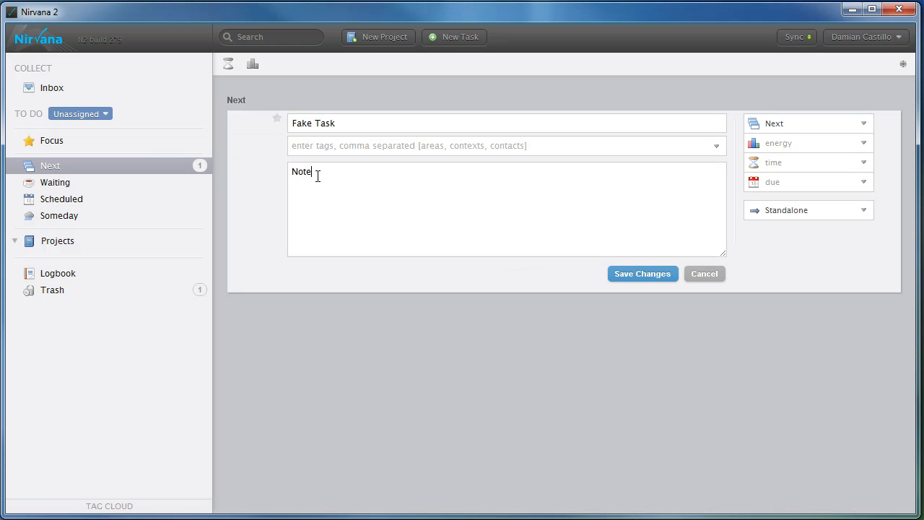
text(in task)
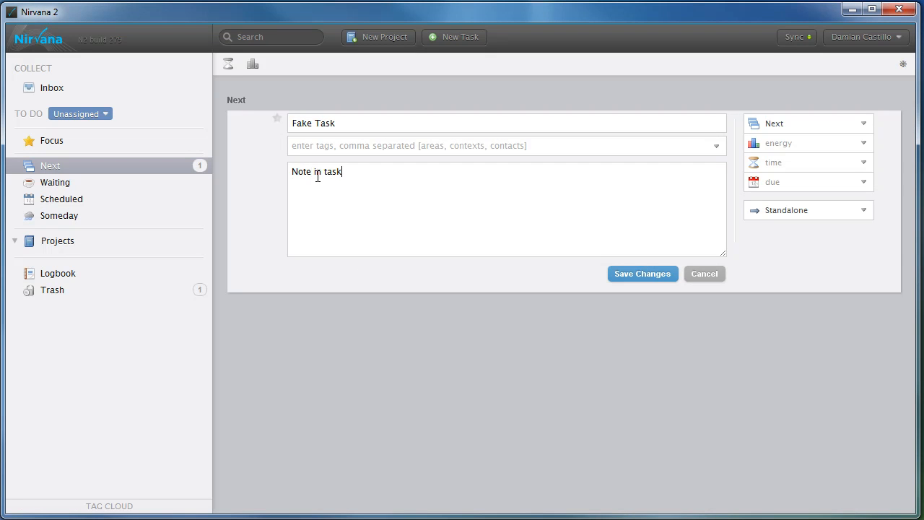
click(642, 274)
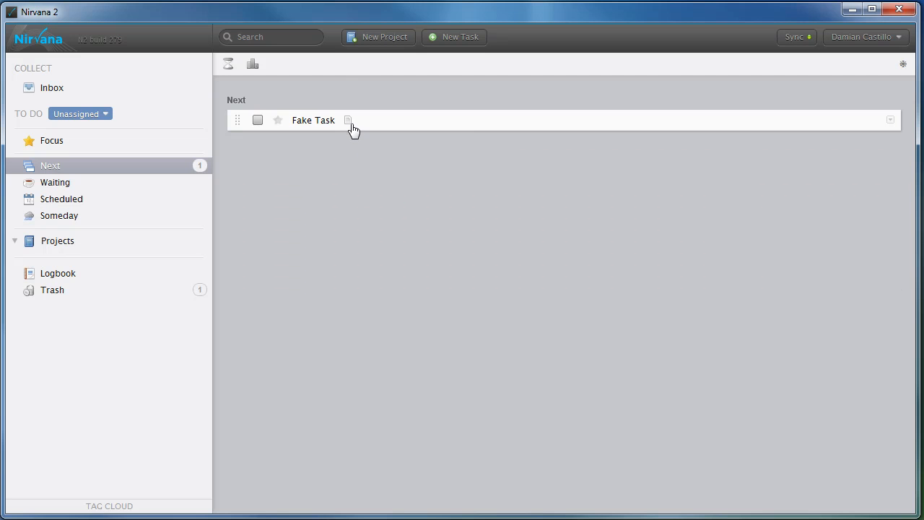
- Reopen Fake Task and type a dashed list item for bread below the note text
click(348, 120)
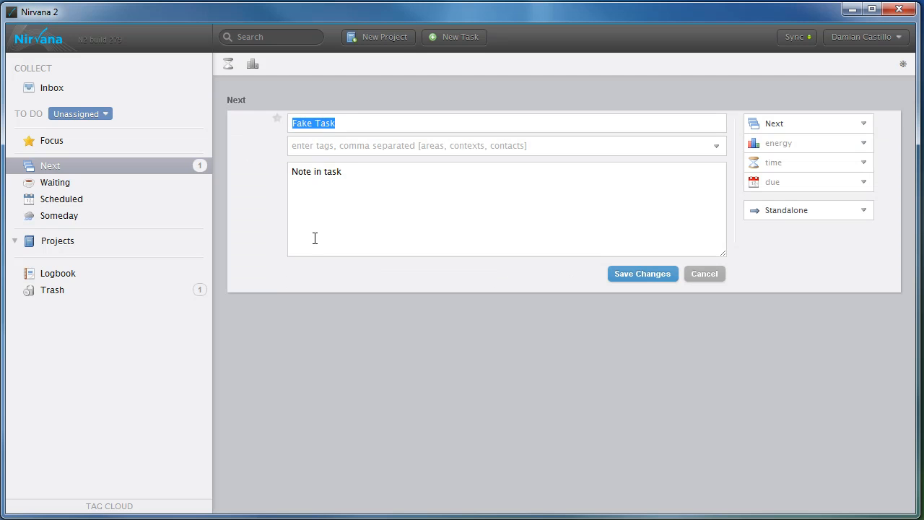
click(359, 174)
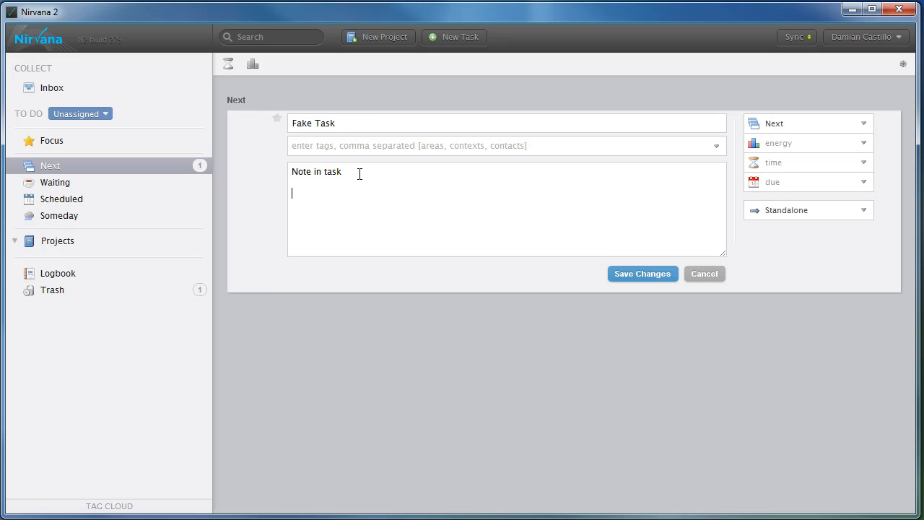
text(-)
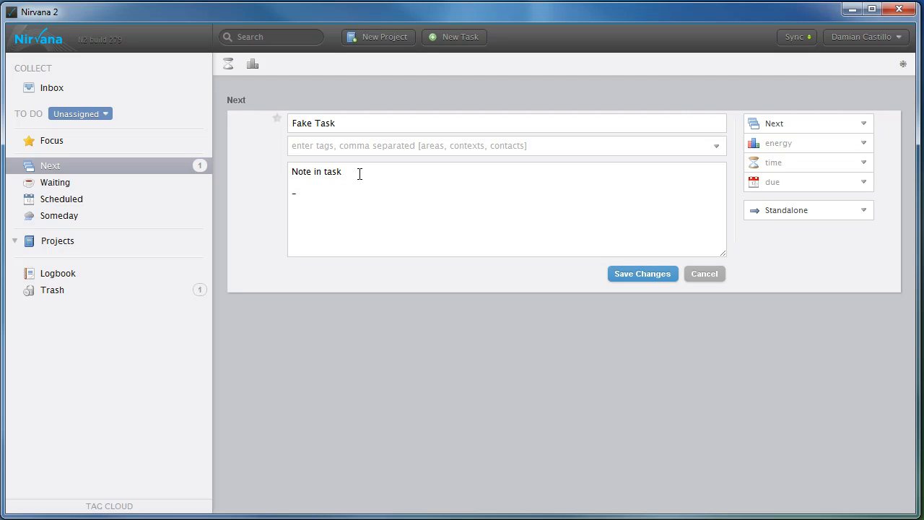
text(tas)
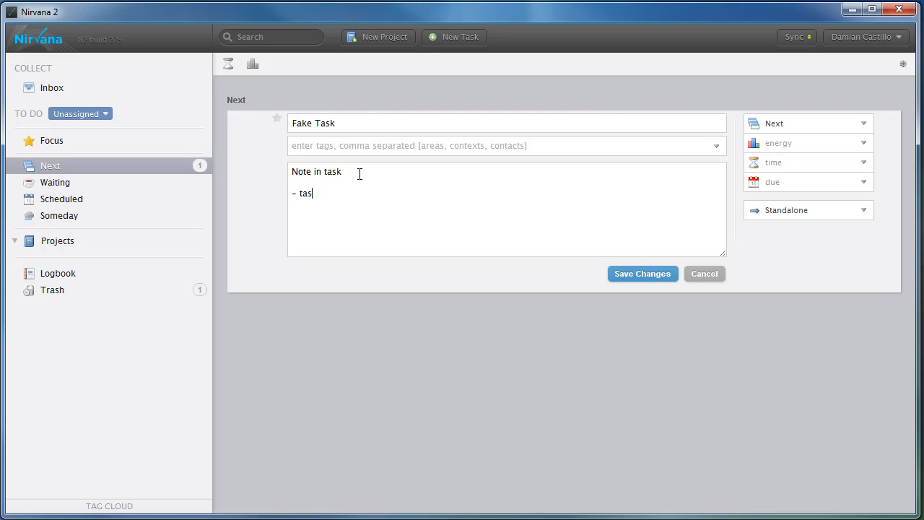
text(bread)
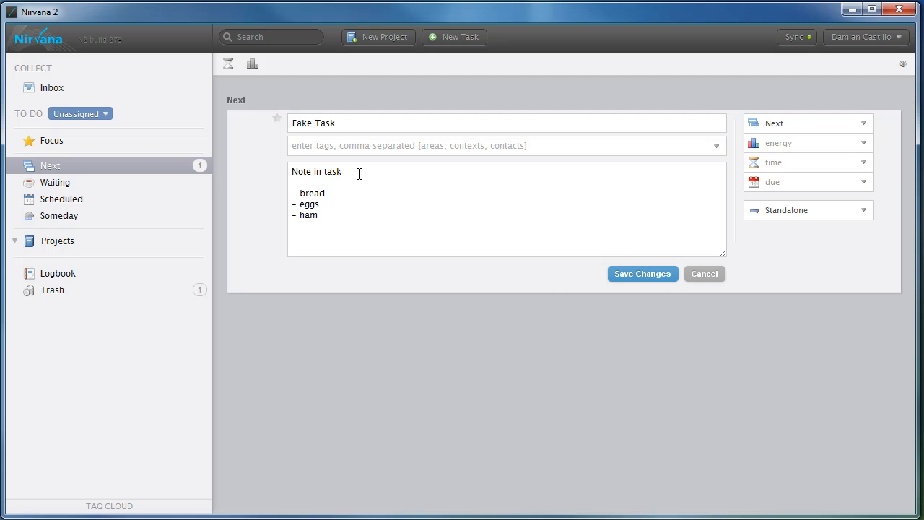
- Save the list, then tick the bread, eggs and ham checklist boxes
click(642, 273)
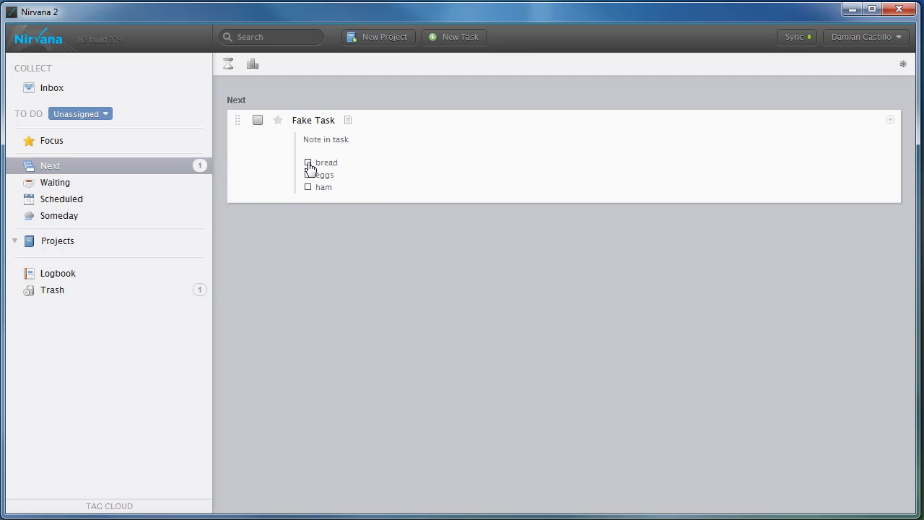
click(308, 162)
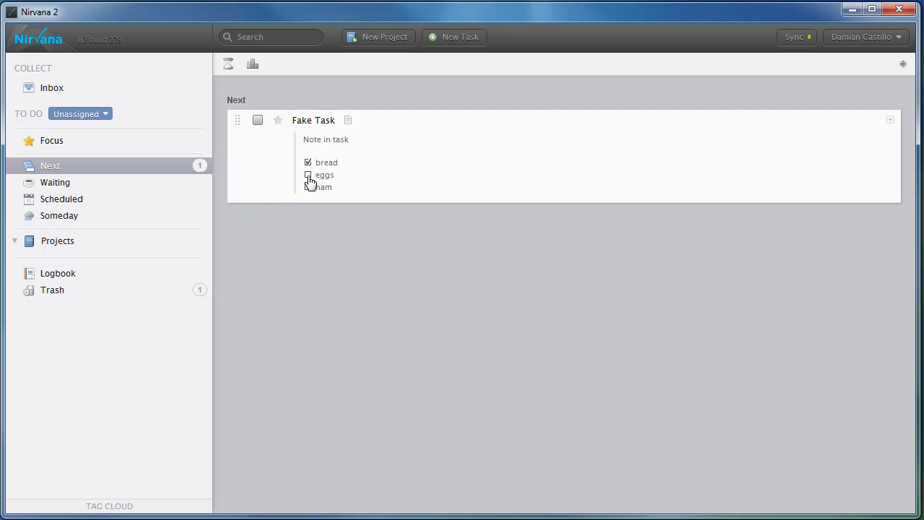
click(308, 175)
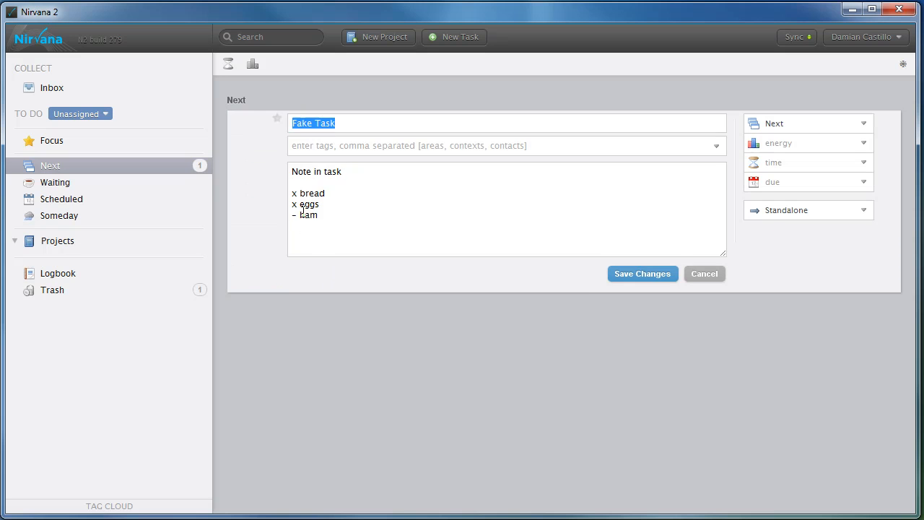
click(642, 273)
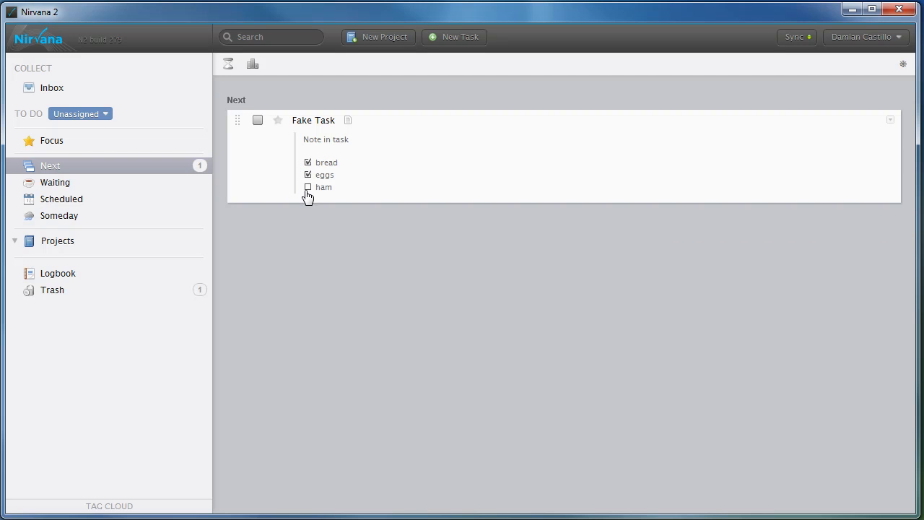
click(308, 187)
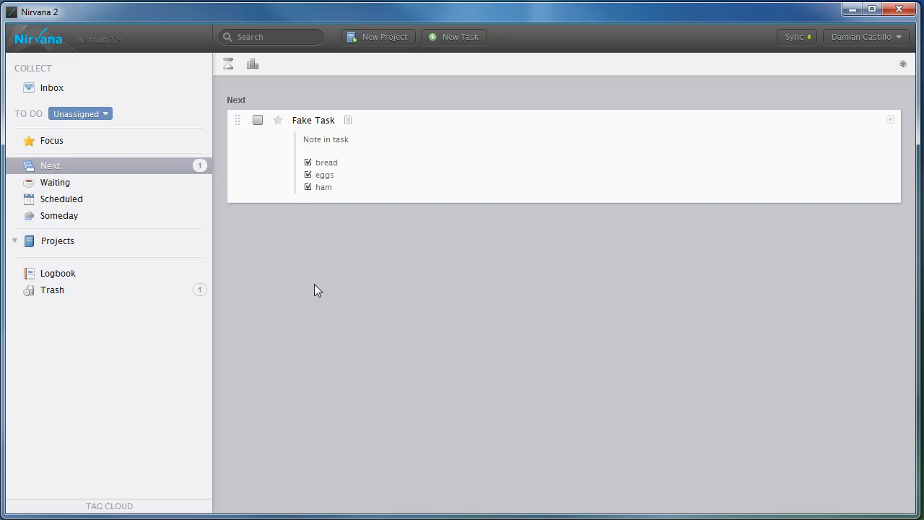